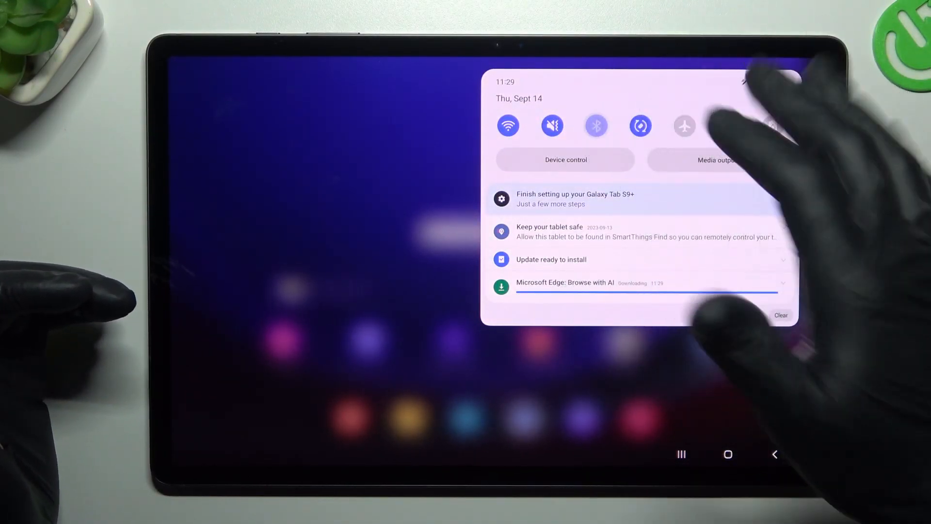
View the Bluetooth nearby devices list from Quick Settings, then dismiss it
left_click(596, 125)
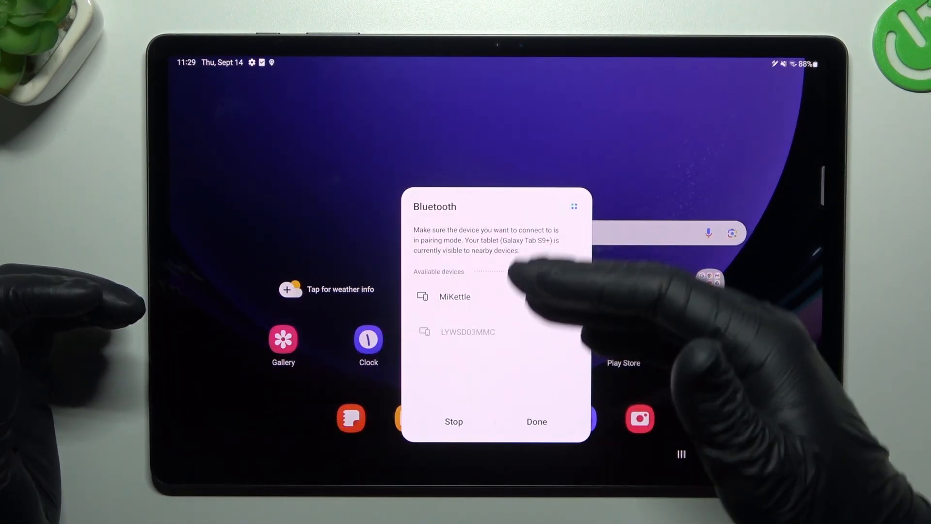
left_click(535, 422)
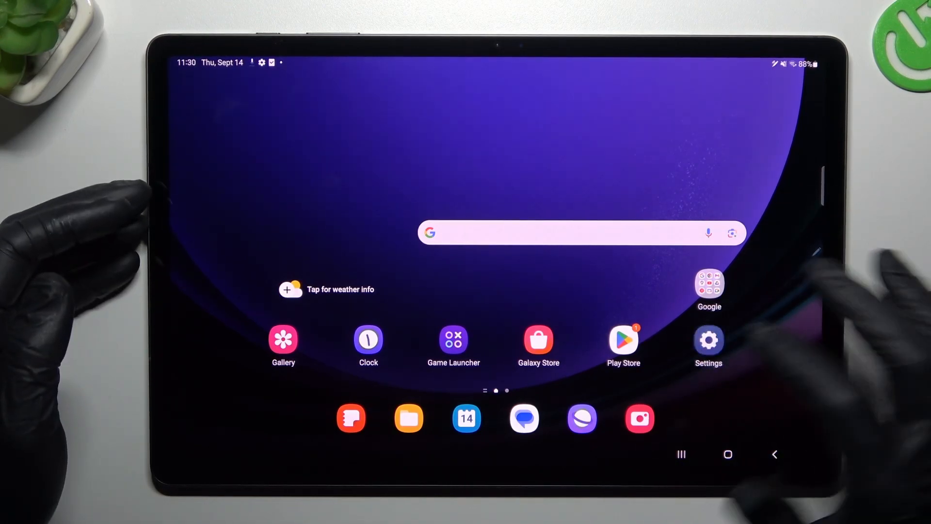
Run Reset network settings under General management > Reset and confirm the reset
left_click(708, 341)
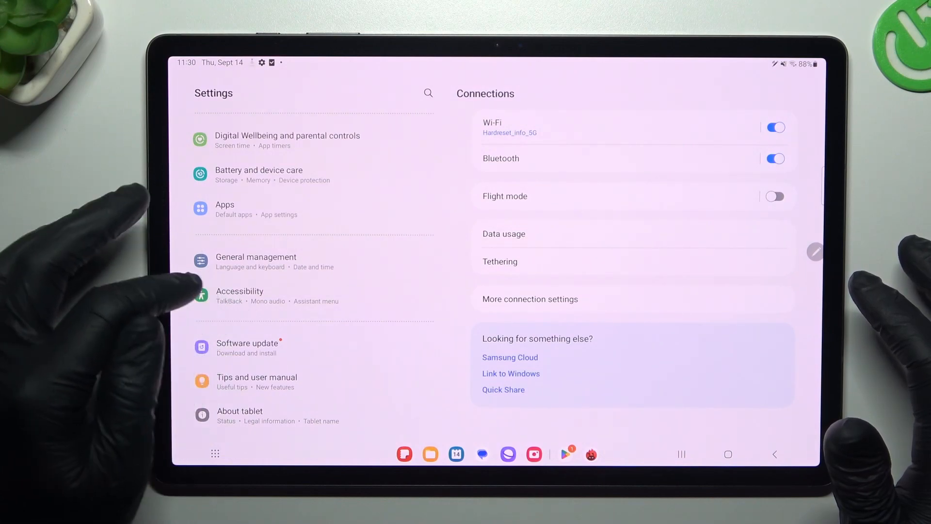
left_click(256, 262)
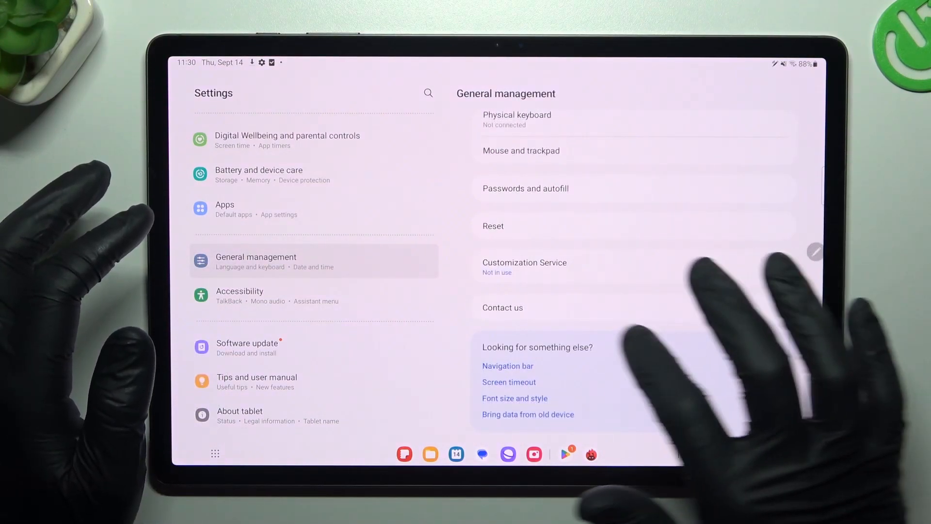
left_click(492, 226)
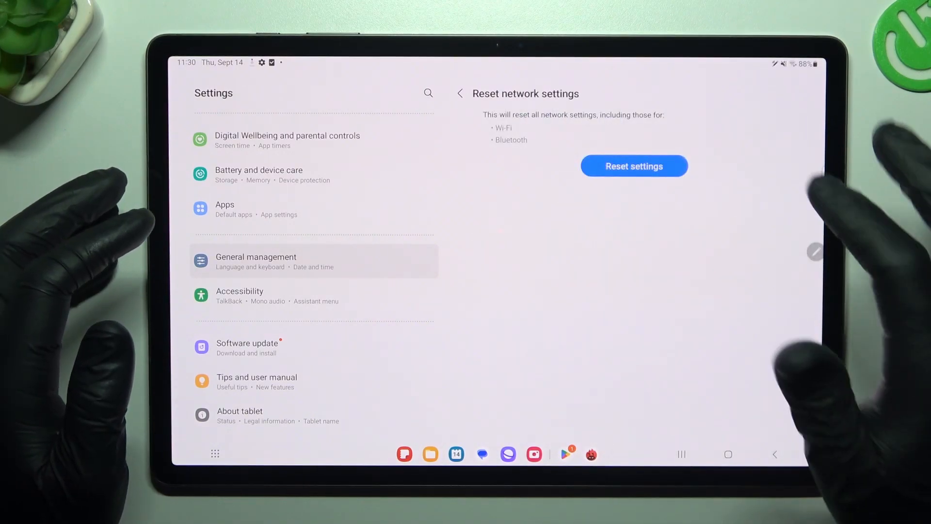
left_click(634, 166)
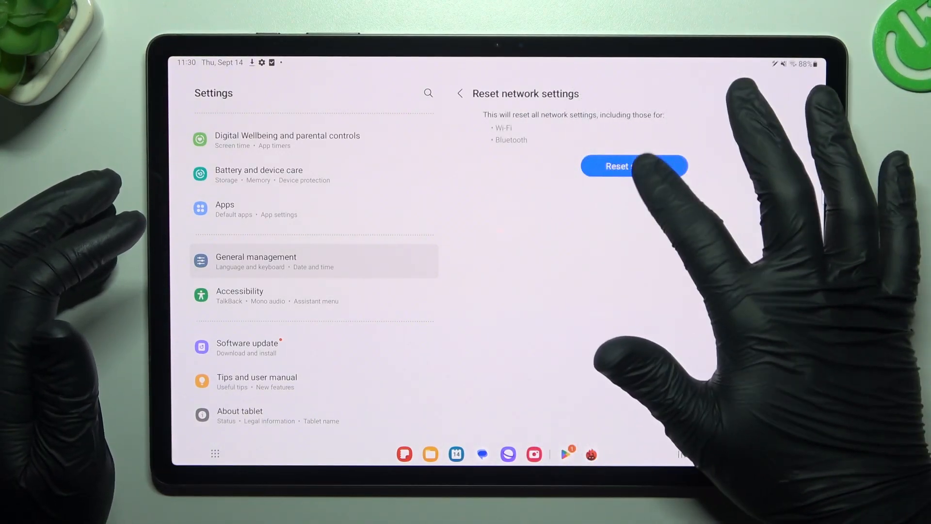
left_click(633, 167)
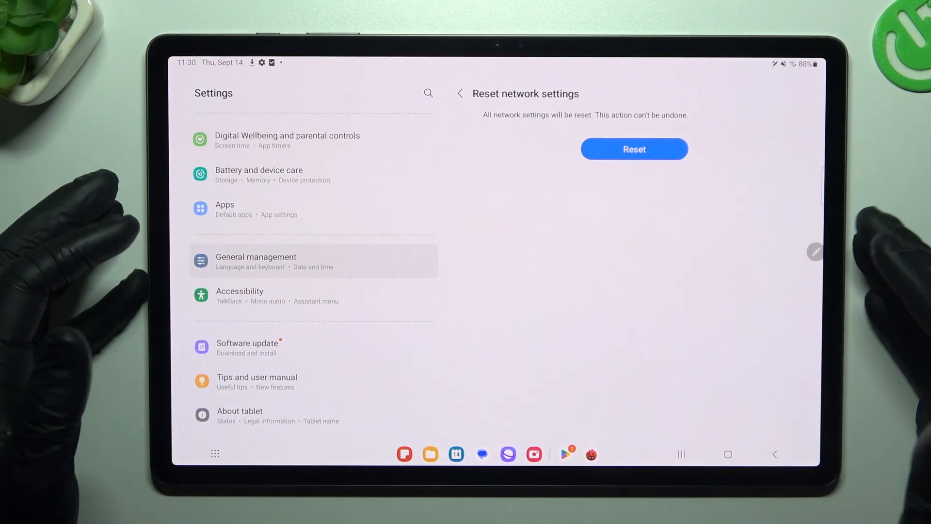
left_click(247, 347)
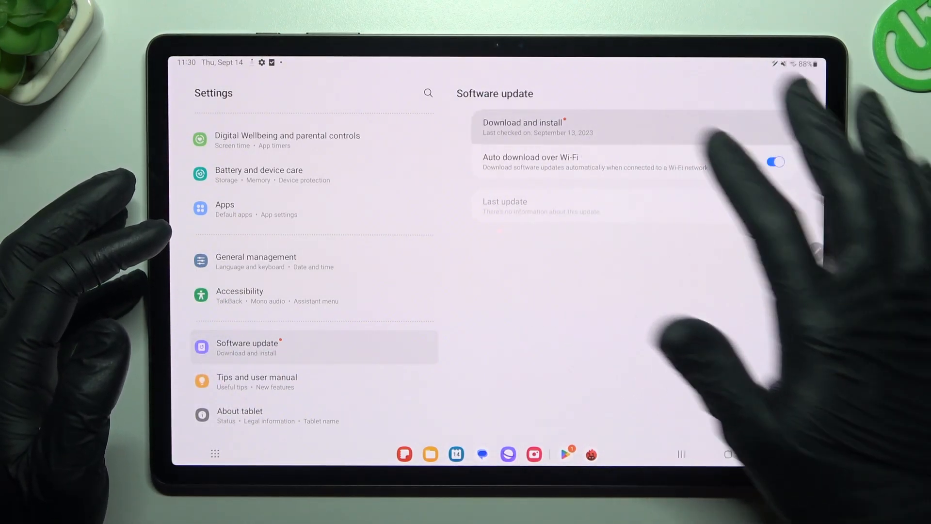
Open the Download and install page showing the update ready to install
left_click(523, 126)
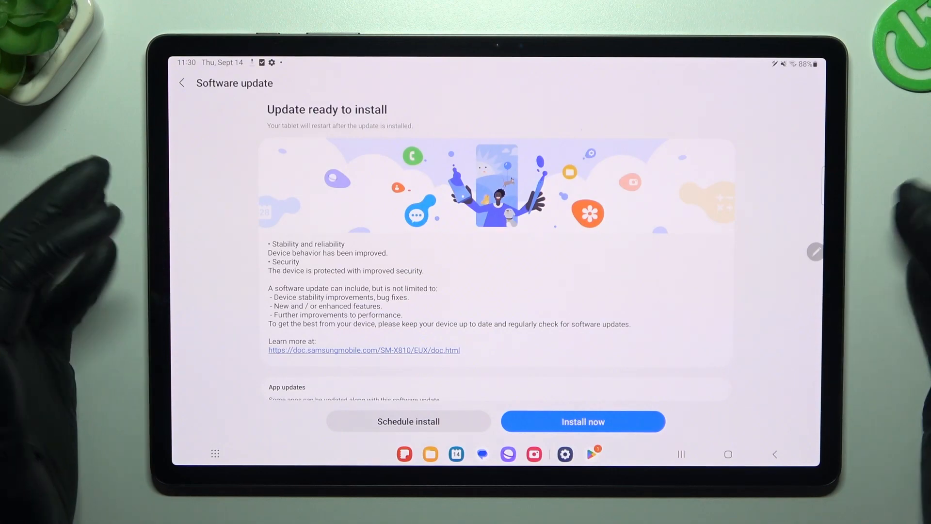